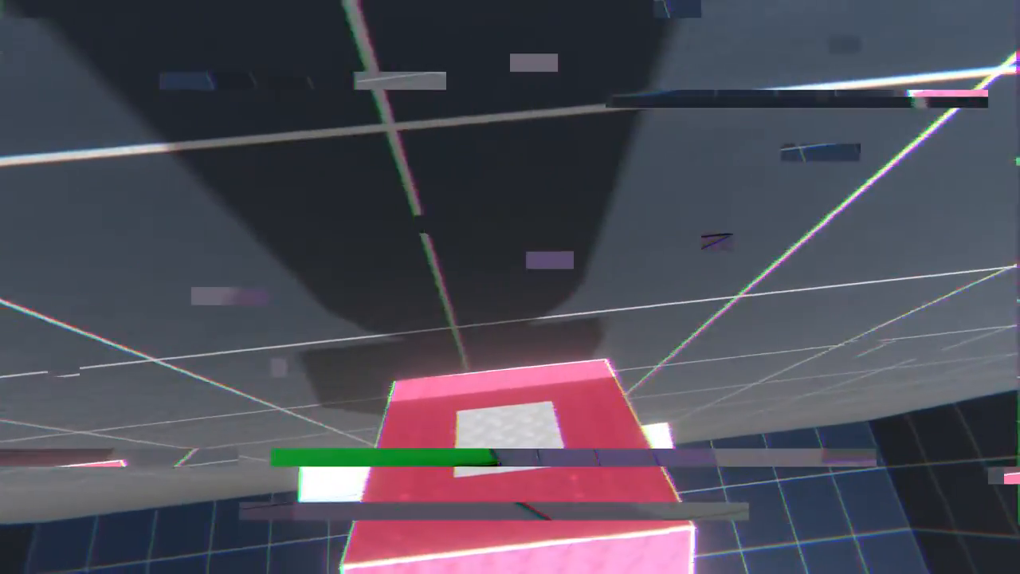
{"action": "mouse_move", "coordinate": [510, 287]}
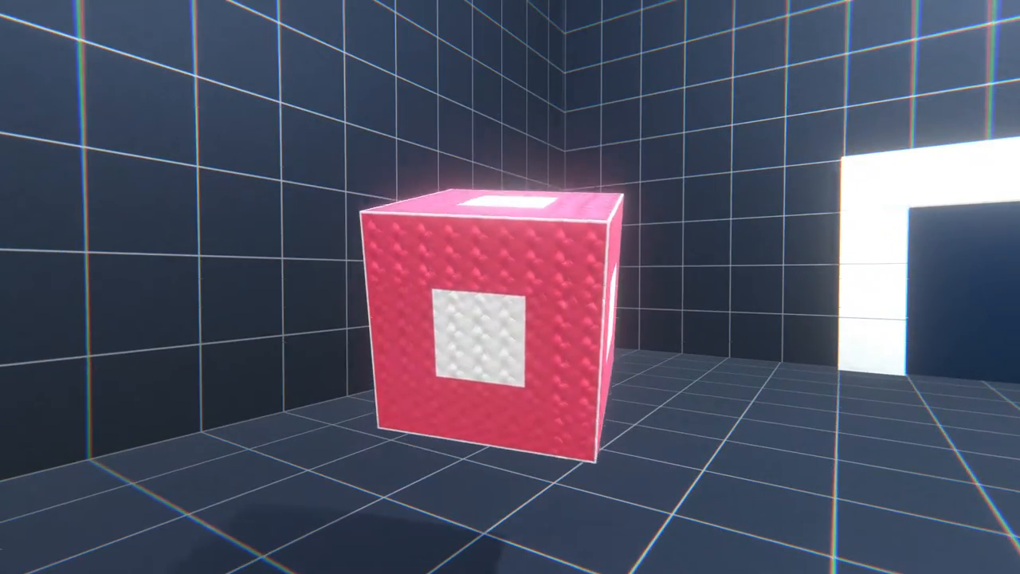
{"action": "mouse_move", "coordinate": [510, 287]}
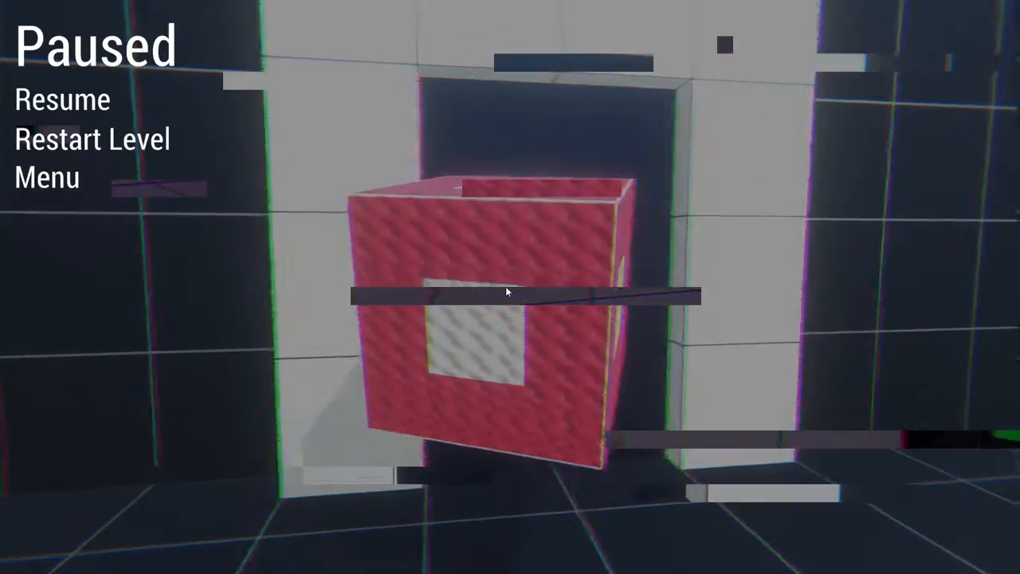
- Resume play and carry the red cube toward the white ring, pausing once along the way
{"action": "left_click", "coordinate": [62, 99]}
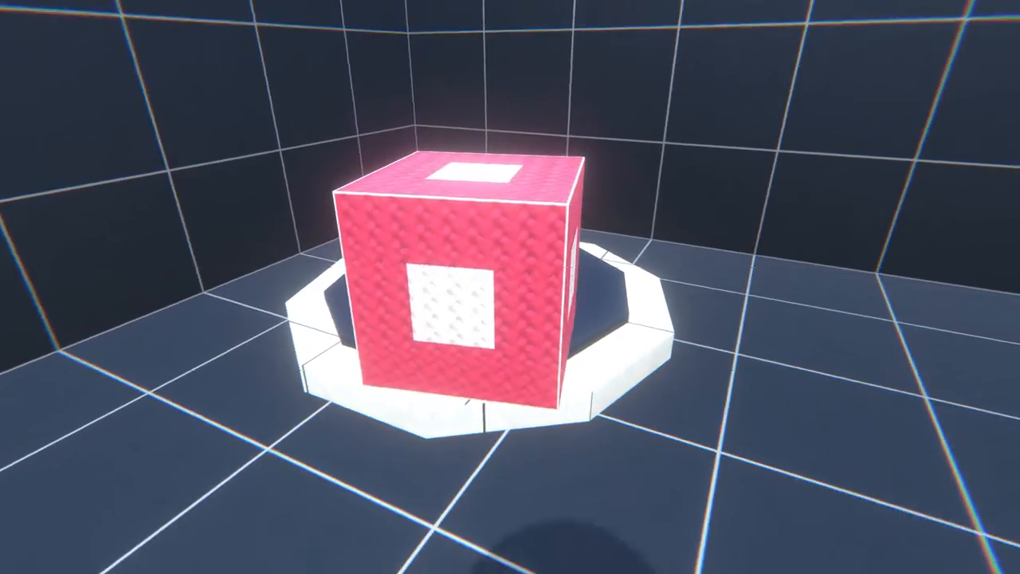
{"action": "key", "text": "Escape"}
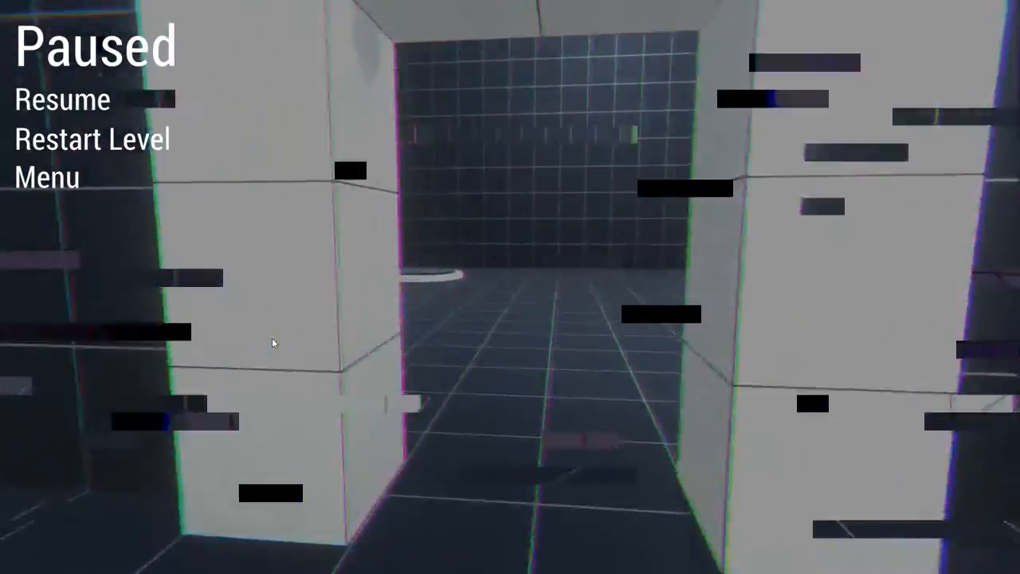
{"action": "left_click", "coordinate": [61, 99]}
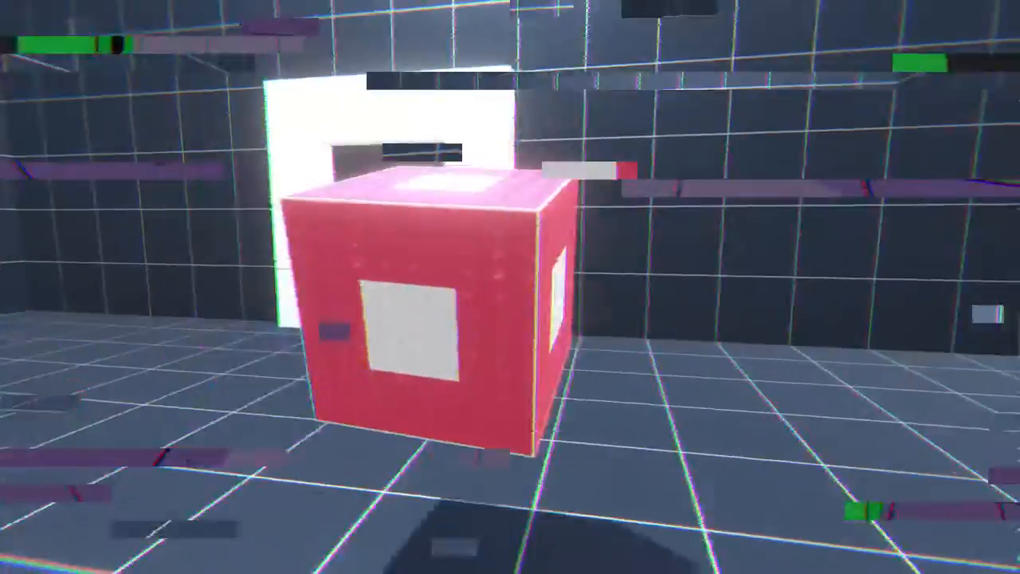
{"action": "mouse_move", "coordinate": [510, 286]}
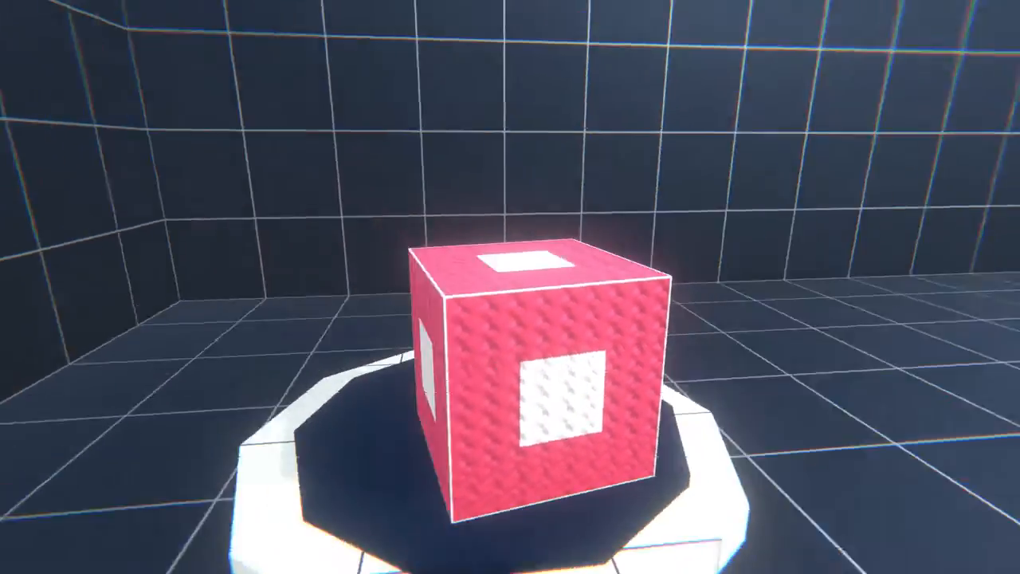
- Continue carrying the red cube to the yellow block stacks with another pause, then leave the game paused
{"action": "key", "text": "Escape"}
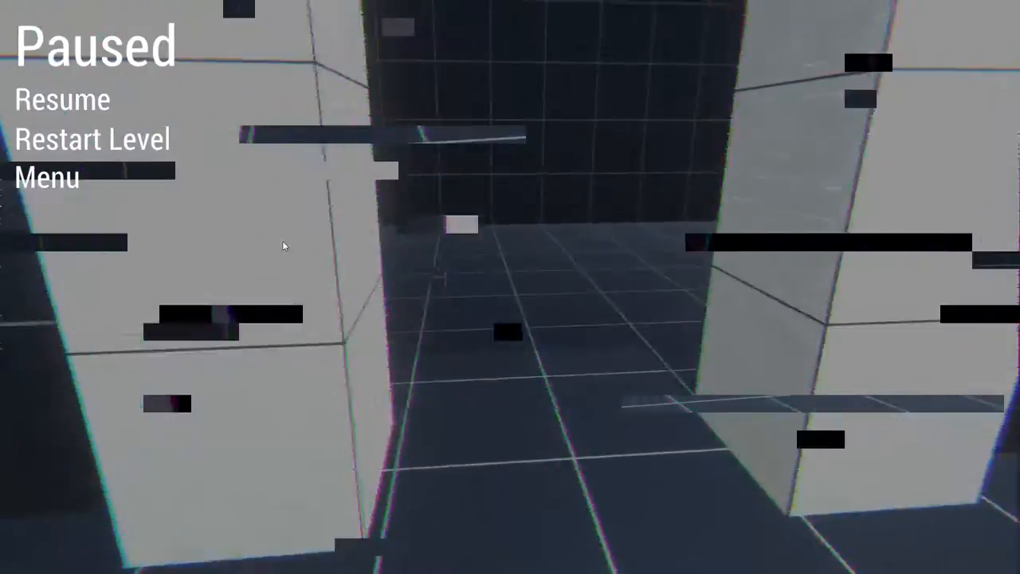
{"action": "left_click", "coordinate": [61, 98]}
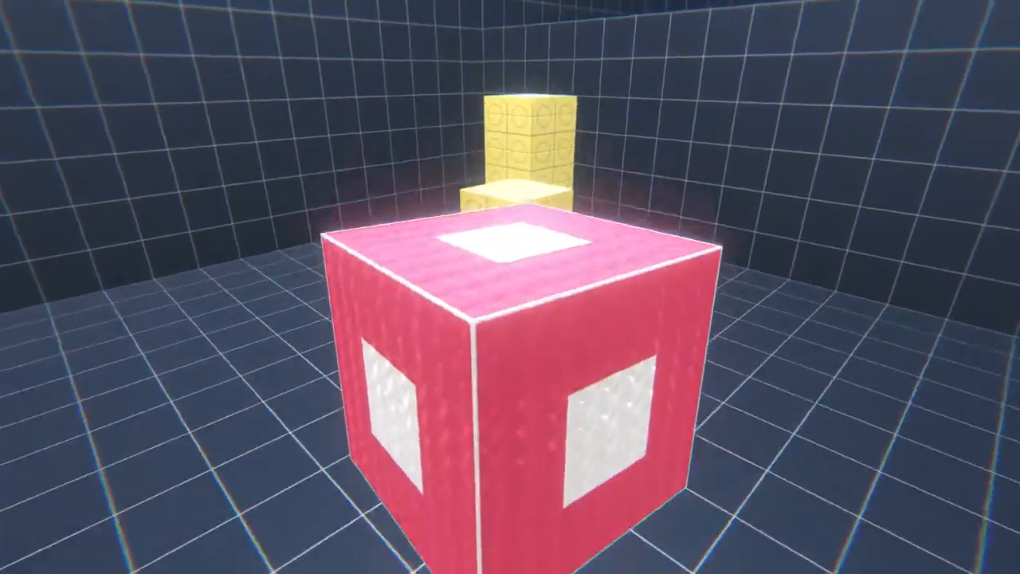
{"action": "key", "text": "Escape"}
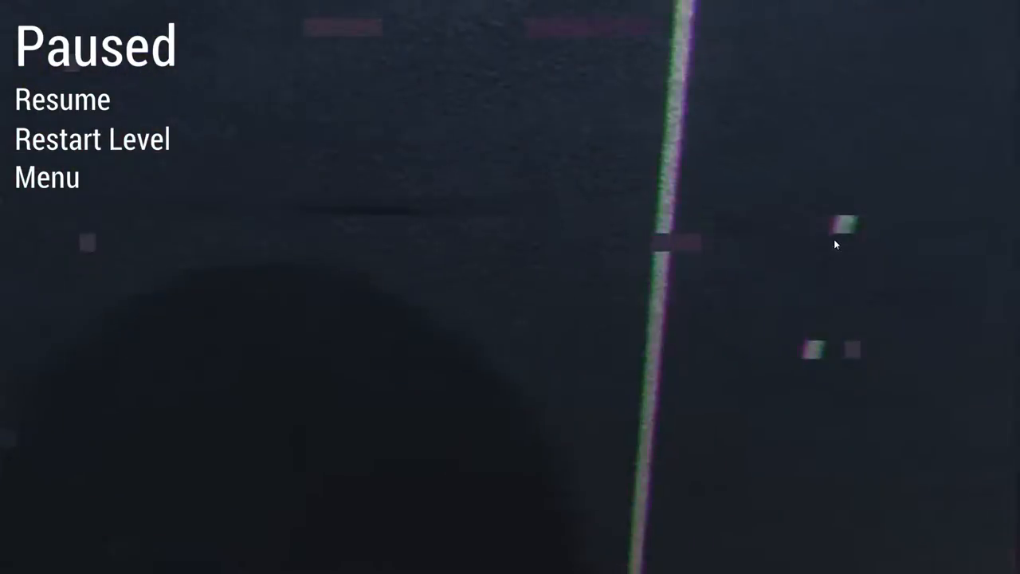
- Resume and carry the red cube along the grid walls up to the yellow block column, pausing once
{"action": "left_click", "coordinate": [61, 99]}
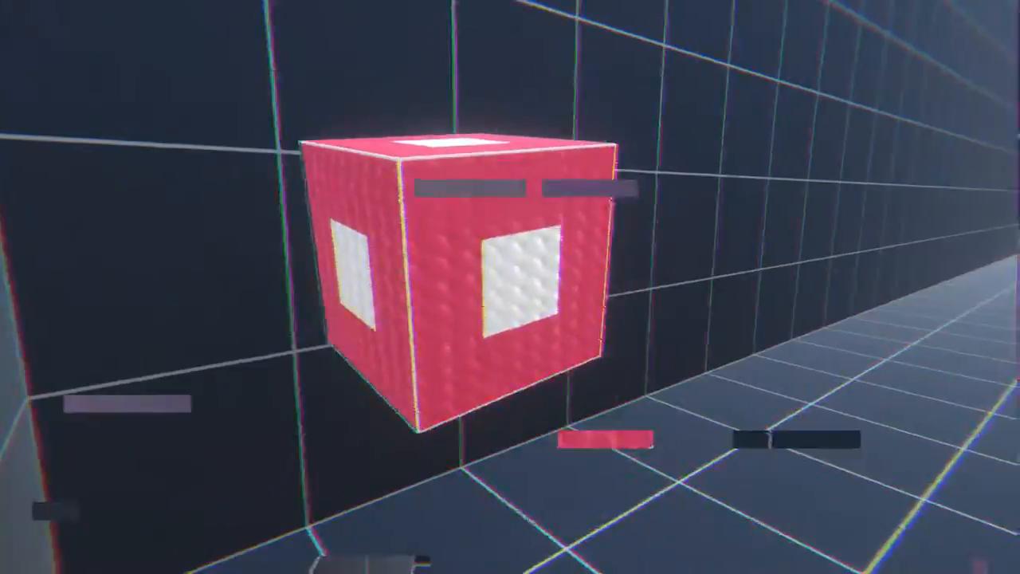
{"action": "mouse_move", "coordinate": [510, 287]}
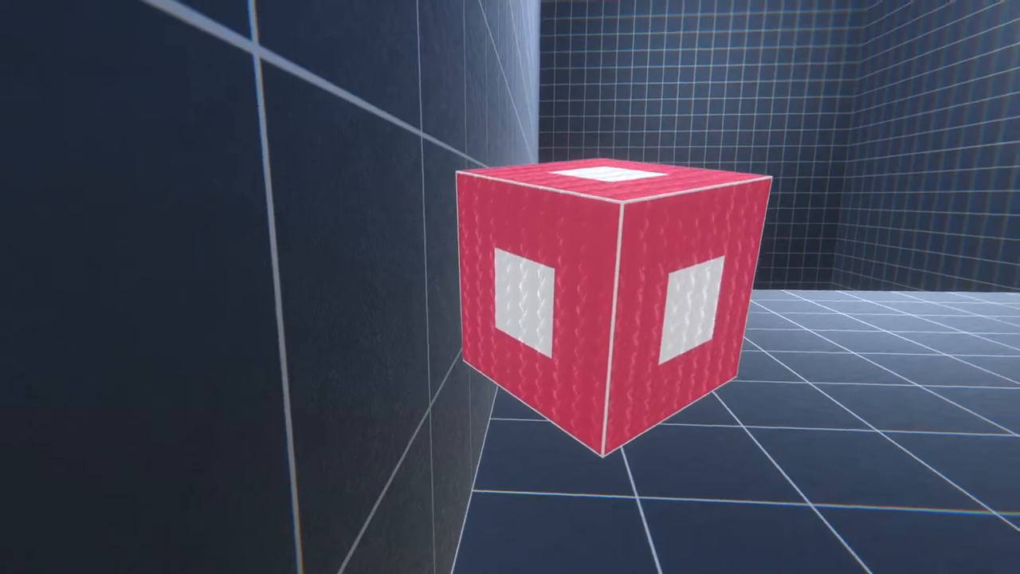
{"action": "key", "text": "Escape"}
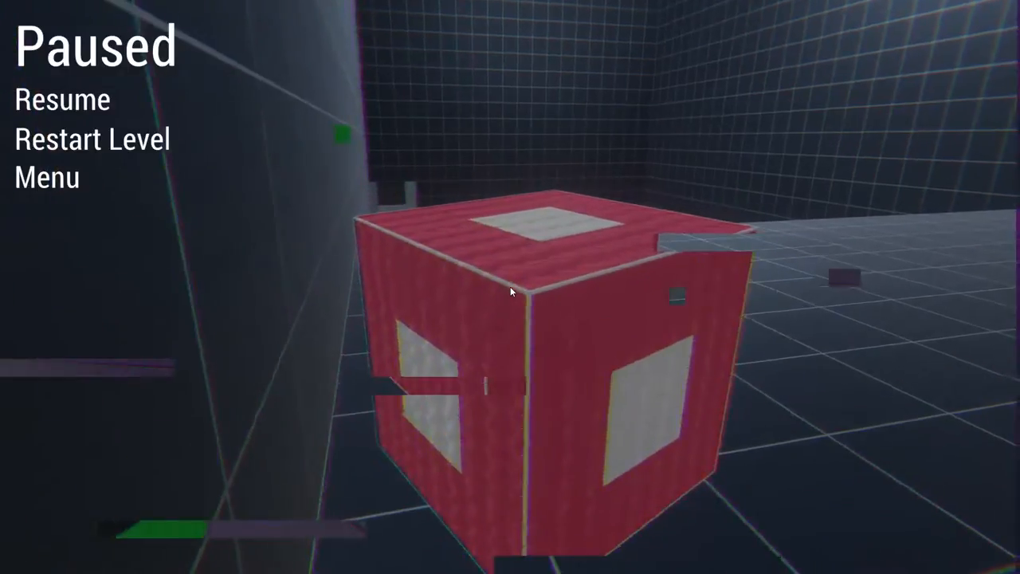
{"action": "left_click", "coordinate": [62, 99]}
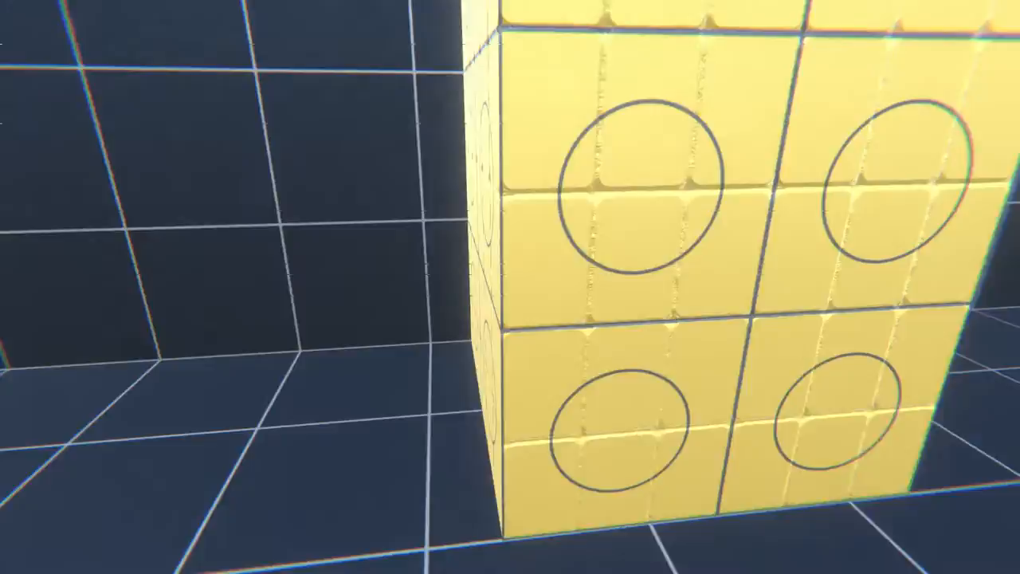
- Leave the level for the title menu and view the Tune sensitivity screen
{"action": "key", "text": "Escape"}
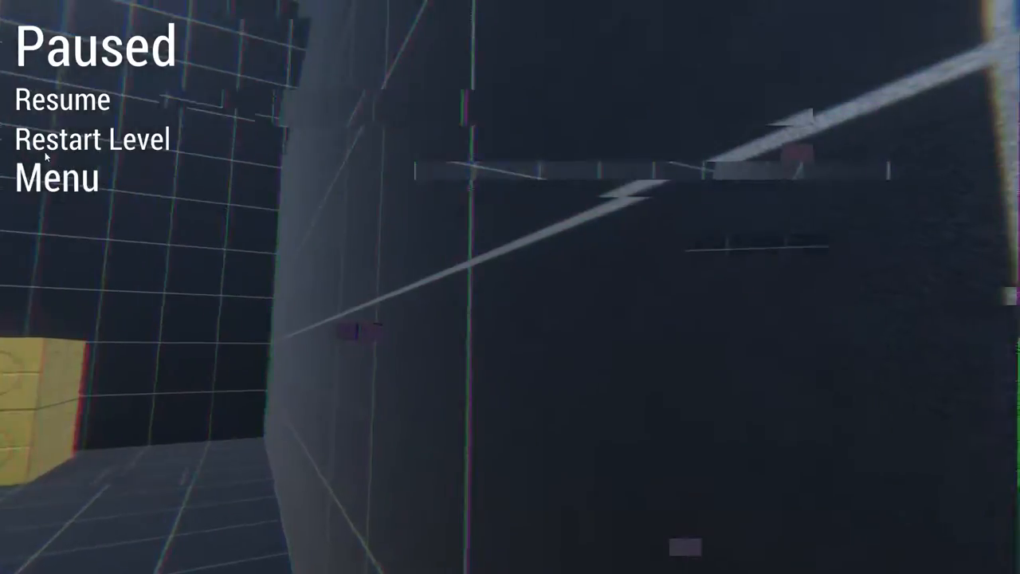
{"action": "left_click", "coordinate": [55, 178]}
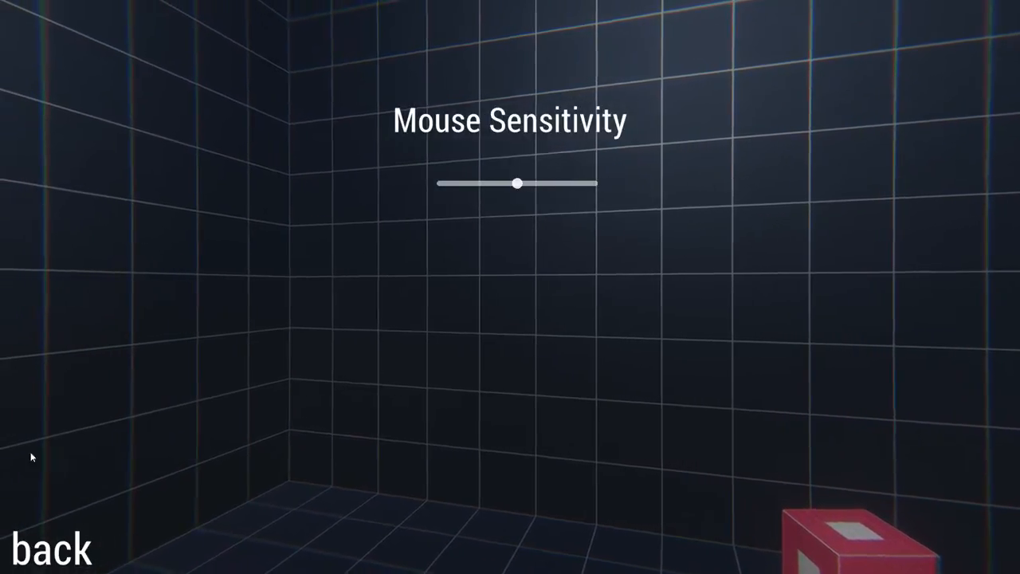
{"action": "left_click", "coordinate": [51, 550]}
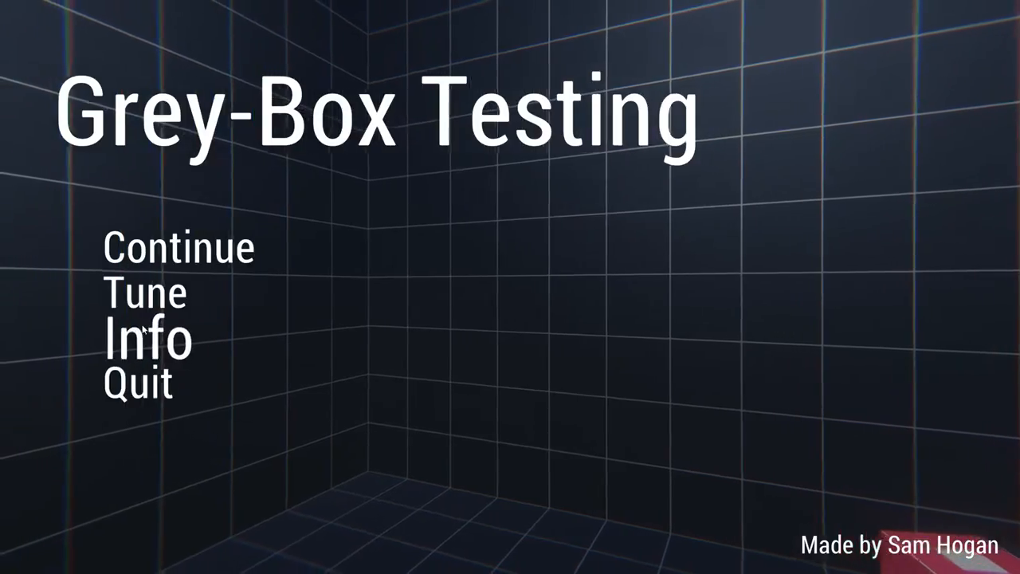
- View the Info credits page and return to the title menu
{"action": "left_click", "coordinate": [147, 337]}
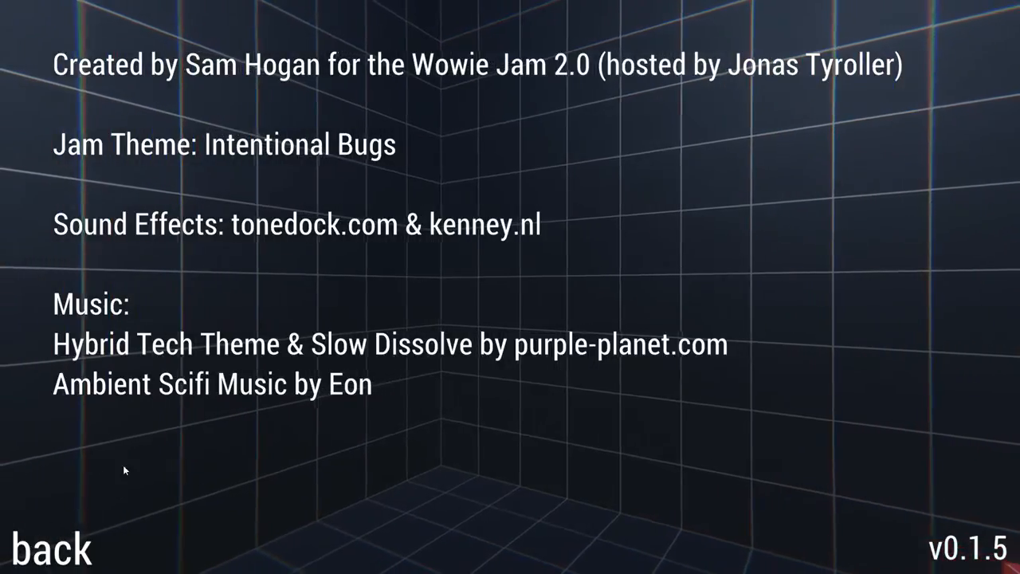
{"action": "left_click", "coordinate": [49, 548]}
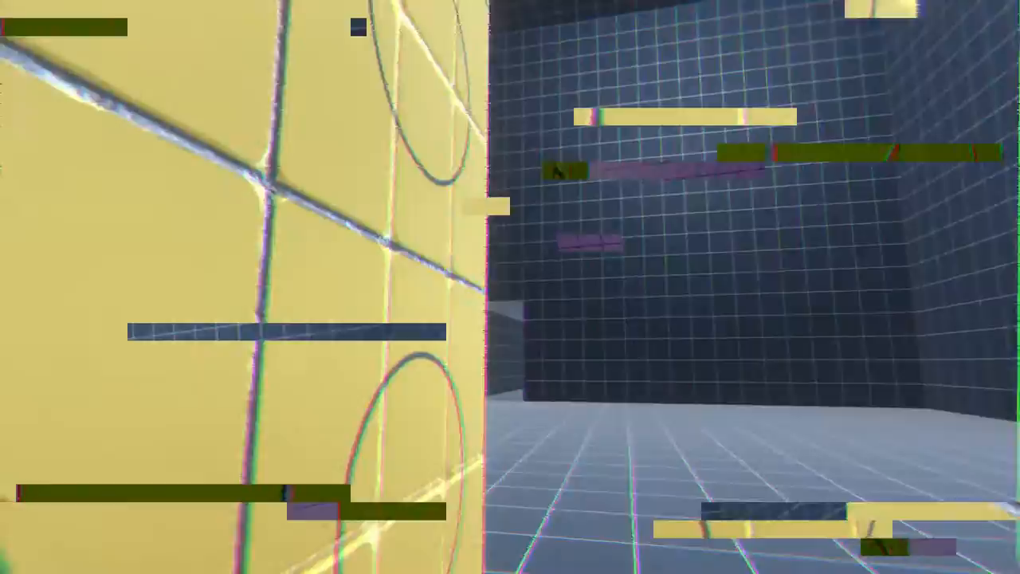
{"action": "mouse_move", "coordinate": [510, 287]}
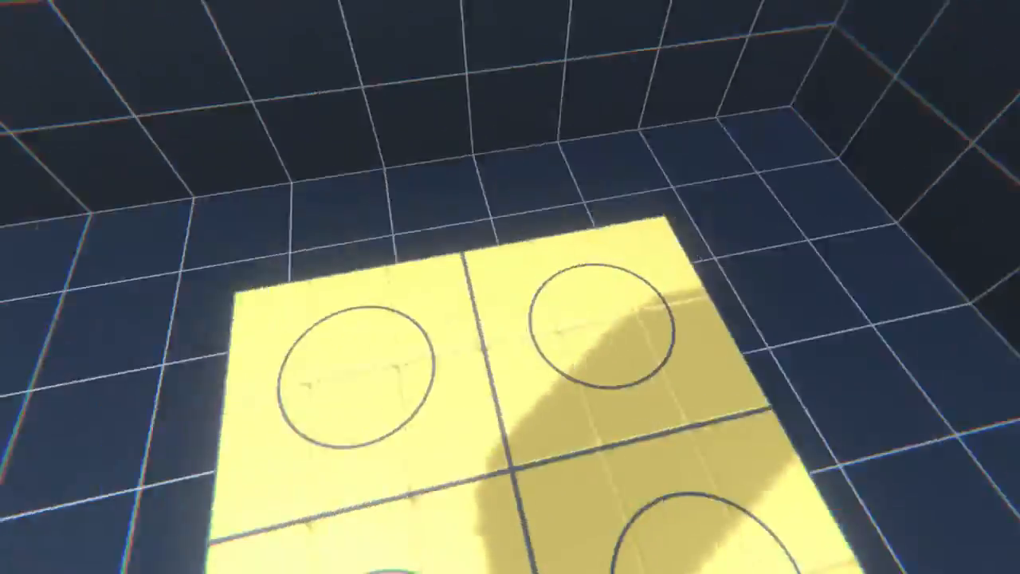
{"action": "mouse_move", "coordinate": [510, 287]}
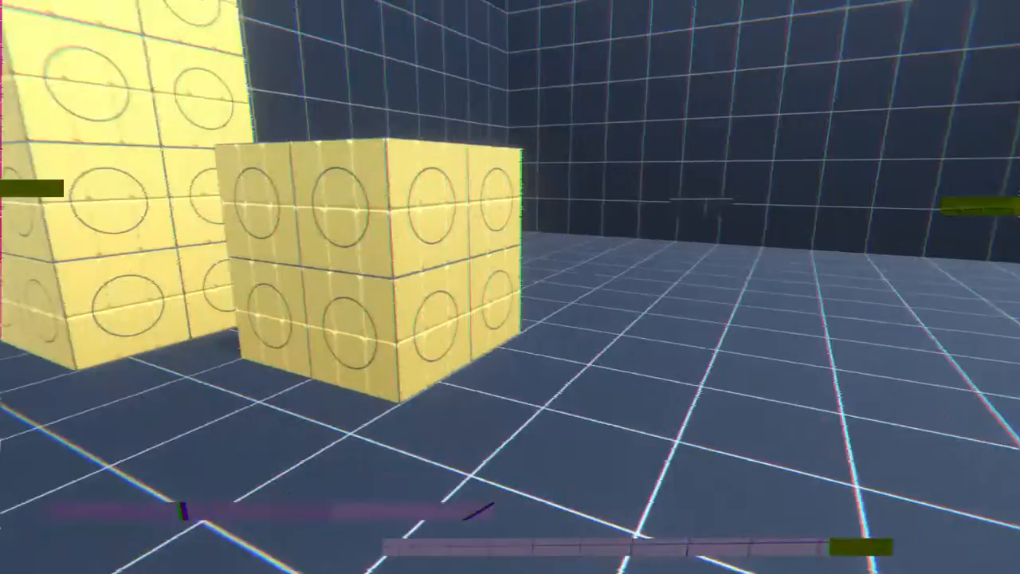
{"action": "mouse_move", "coordinate": [510, 287]}
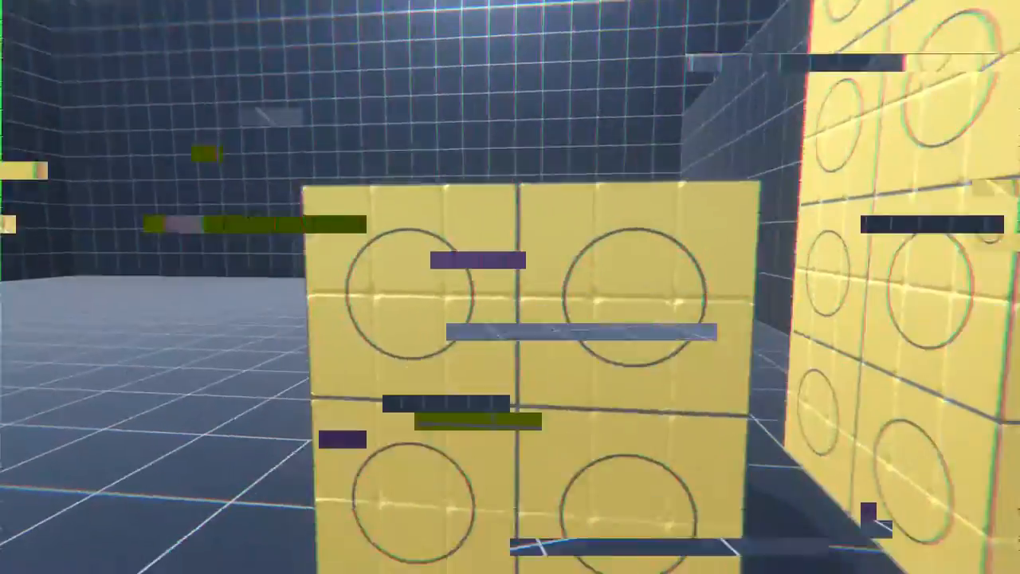
{"action": "mouse_move", "coordinate": [509, 287]}
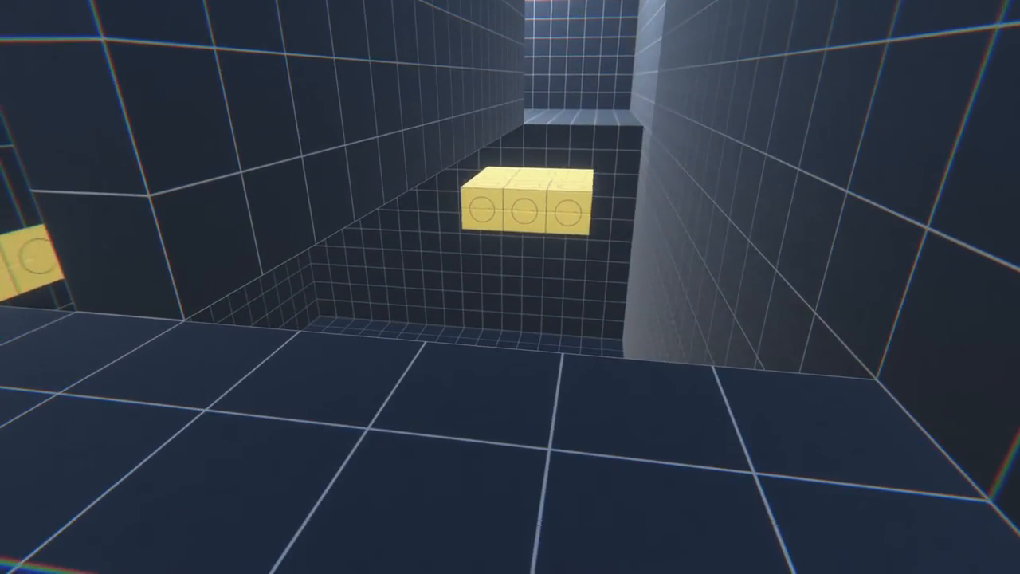
- Explore past the yellow floor blocks into the grid-walled room, pausing and resuming twice
{"action": "key", "text": "Escape"}
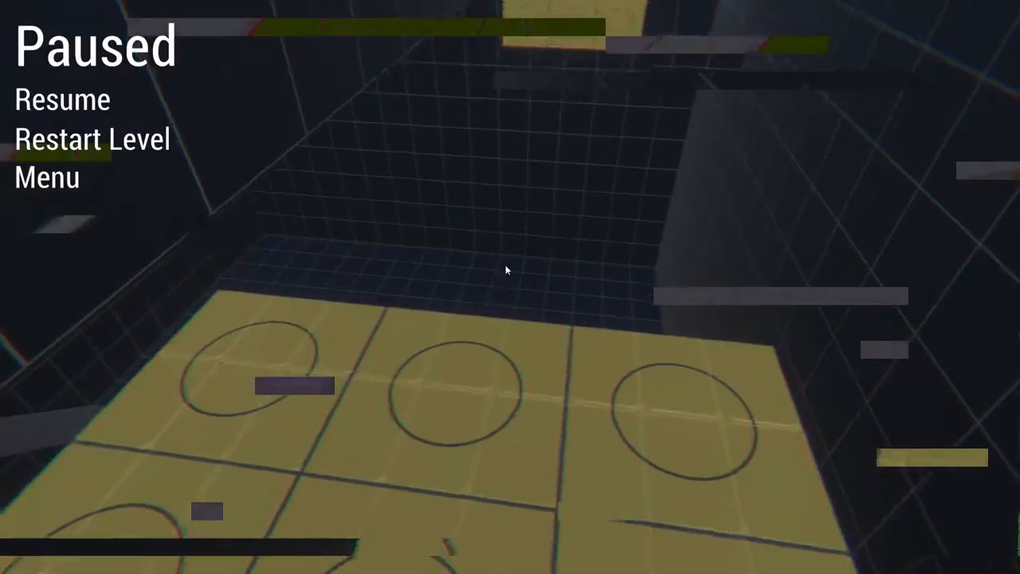
{"action": "left_click", "coordinate": [62, 99]}
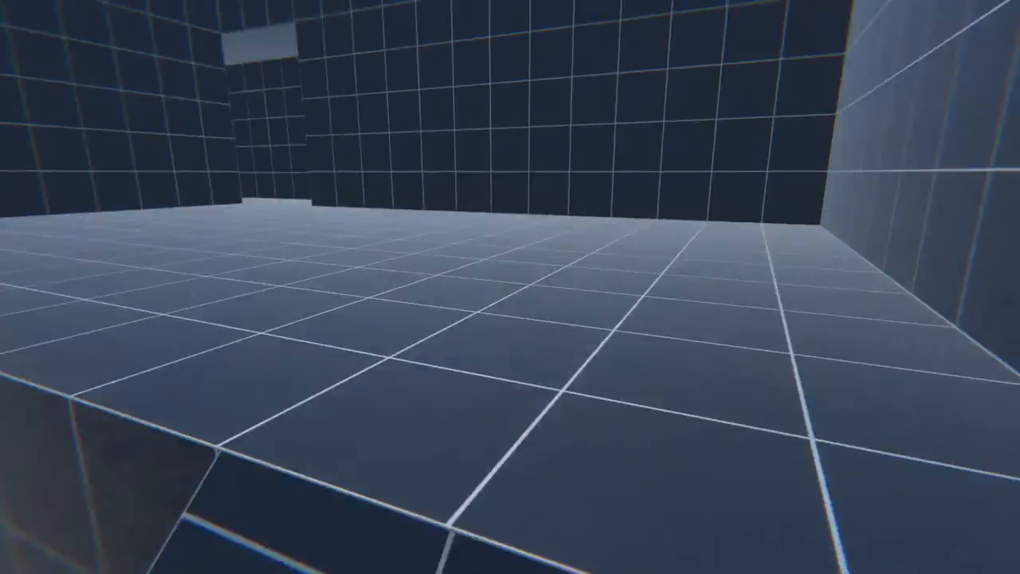
{"action": "key", "text": "Escape"}
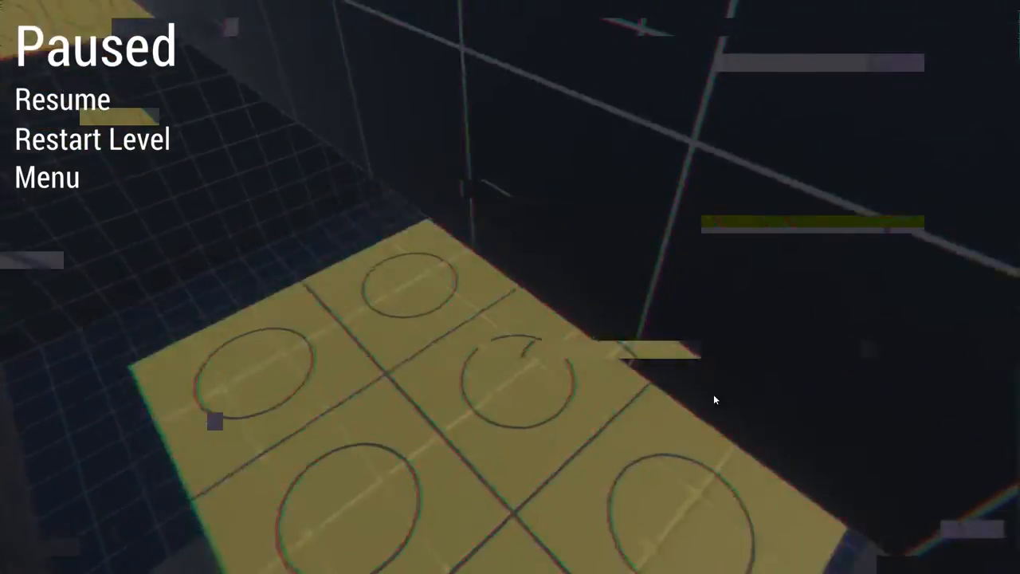
{"action": "left_click", "coordinate": [60, 99]}
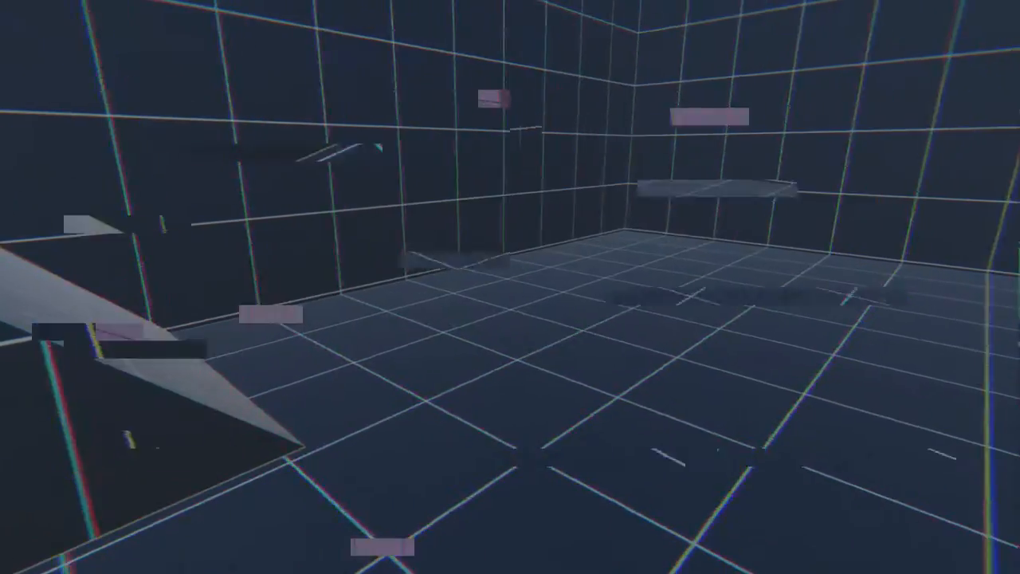
{"action": "mouse_move", "coordinate": [510, 287]}
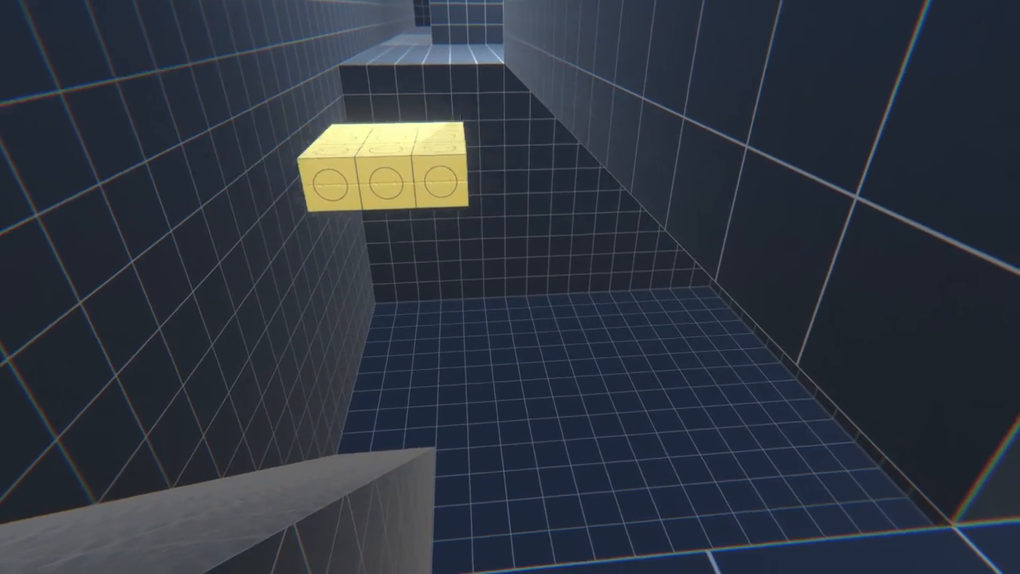
{"action": "mouse_move", "coordinate": [509, 286]}
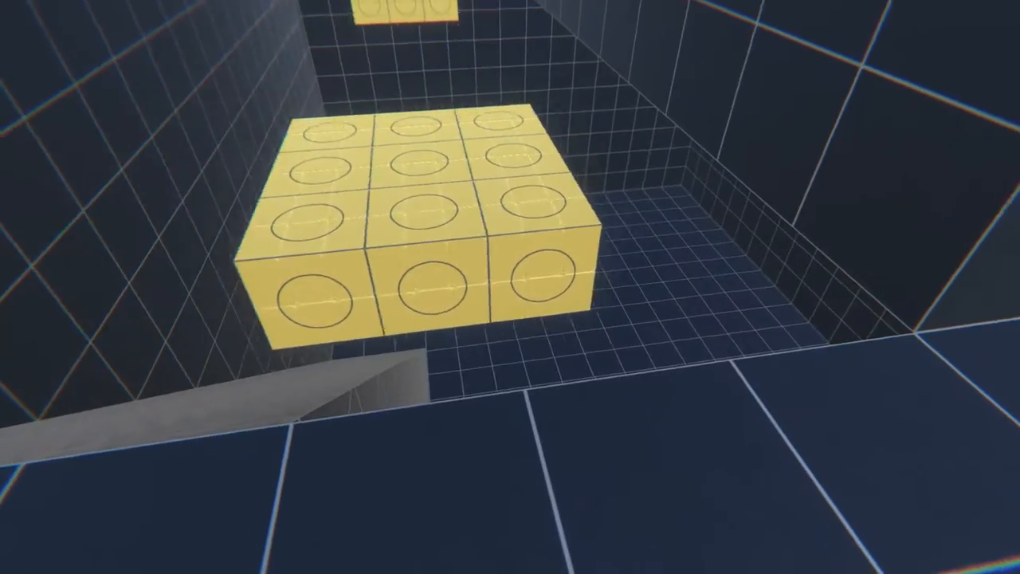
- Move along the narrow corridor toward the yellow blocks with repeated glitchy pauses and resumes
{"action": "key", "text": "Escape"}
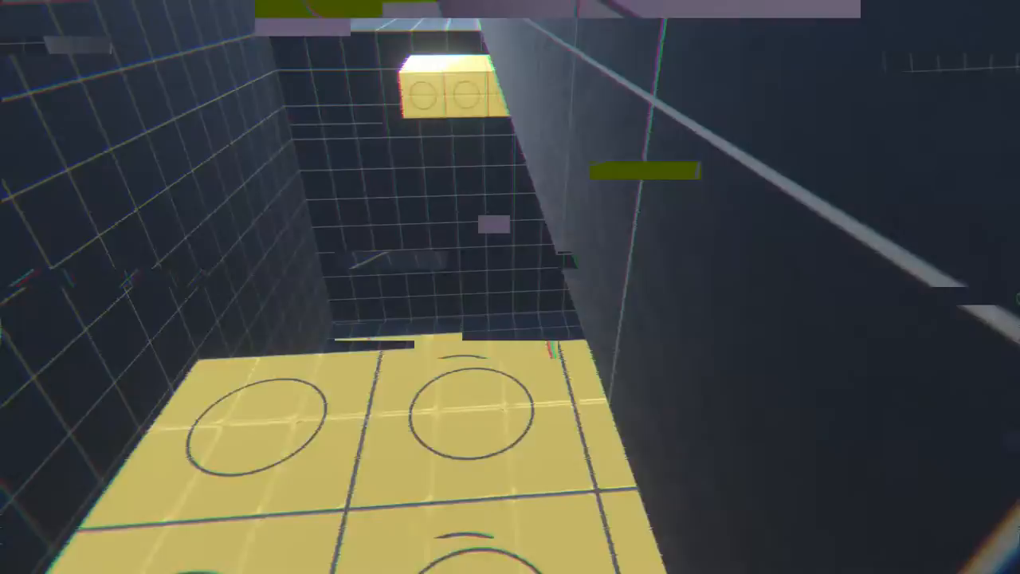
{"action": "key", "text": "Escape"}
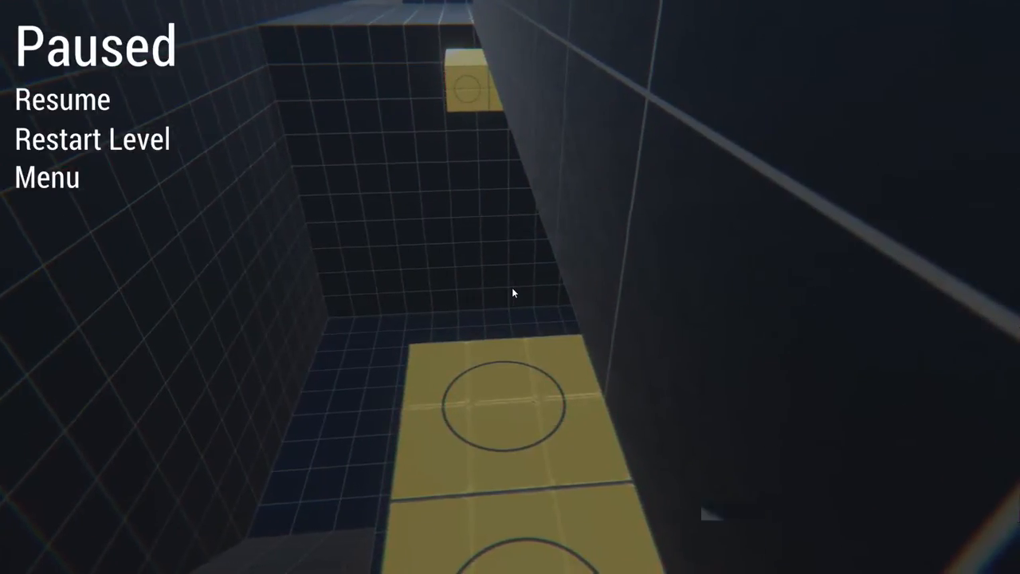
{"action": "left_click", "coordinate": [63, 99]}
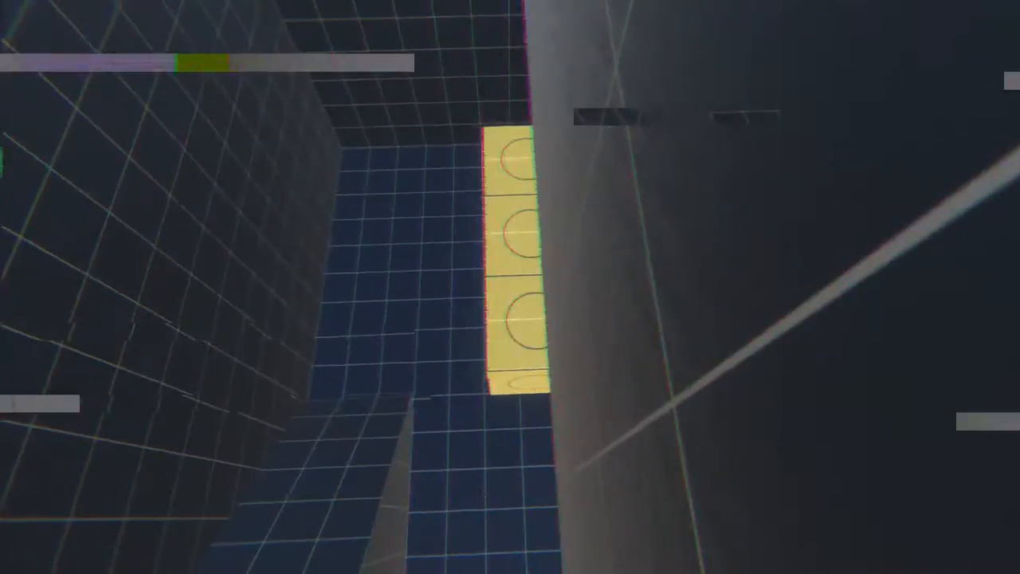
{"action": "key", "text": "Escape"}
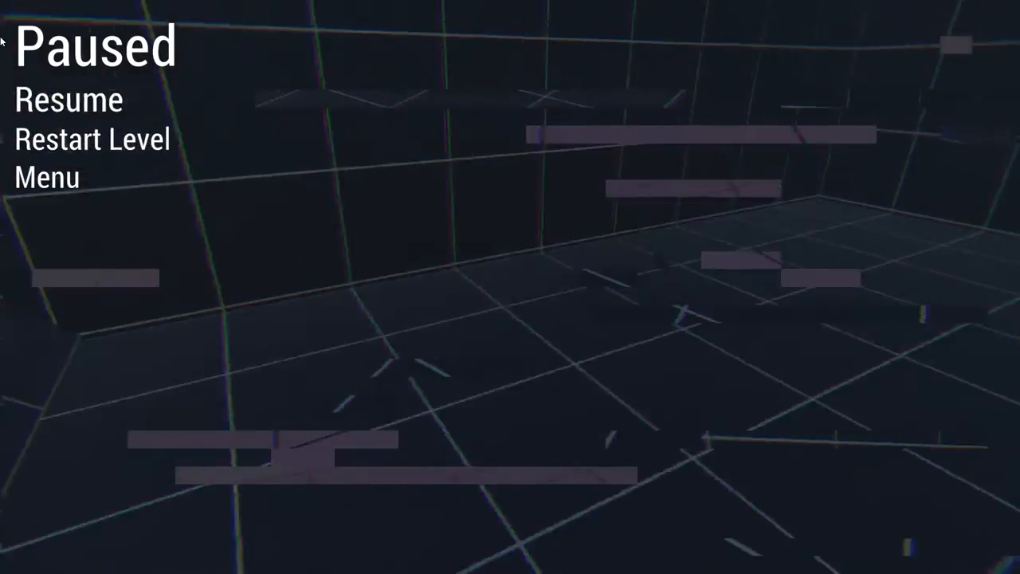
{"action": "left_click", "coordinate": [69, 99]}
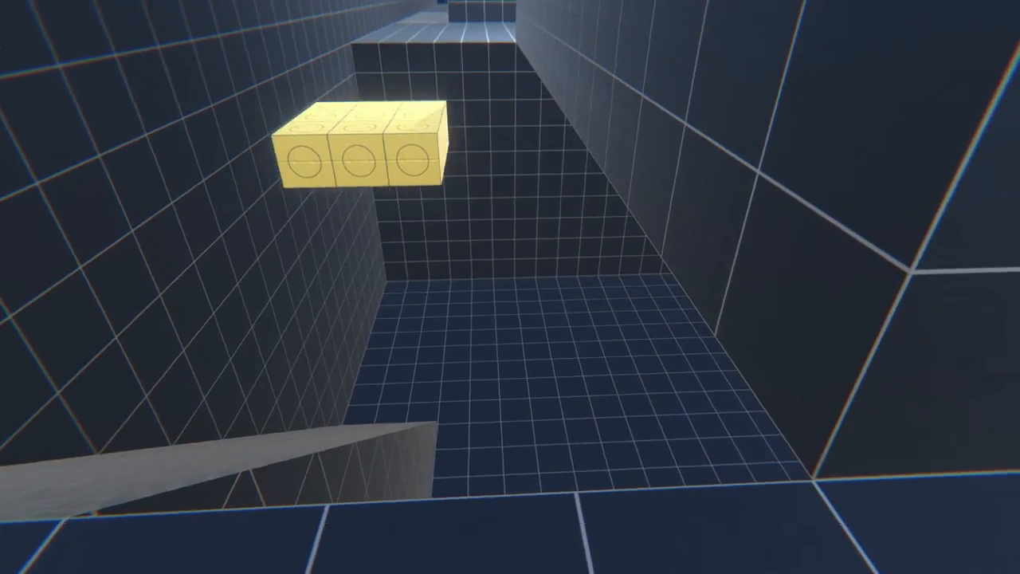
- Climb onto the yellow block platforms, pausing and unpausing a few more times
{"action": "key", "text": "Escape"}
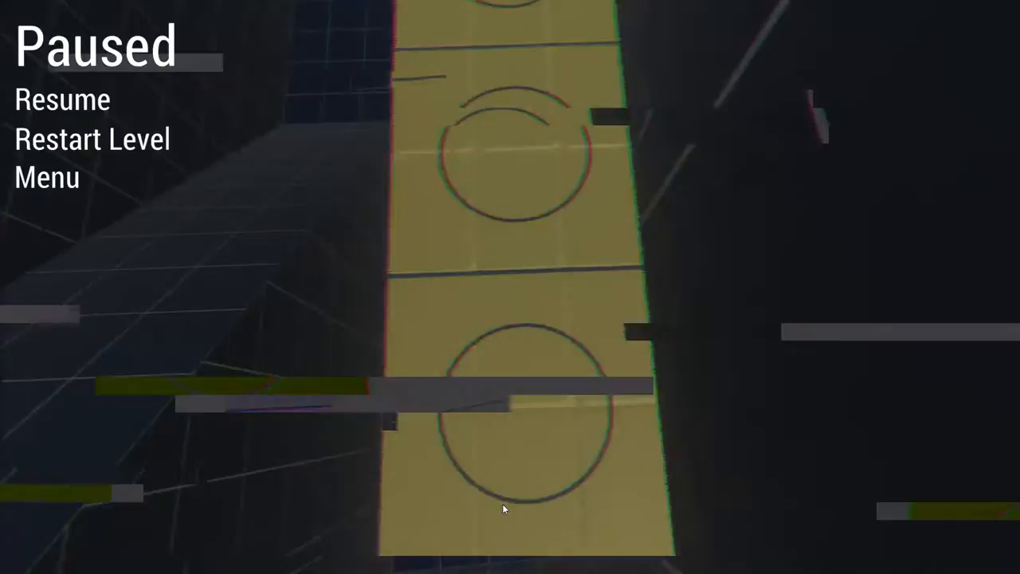
{"action": "left_click", "coordinate": [61, 99]}
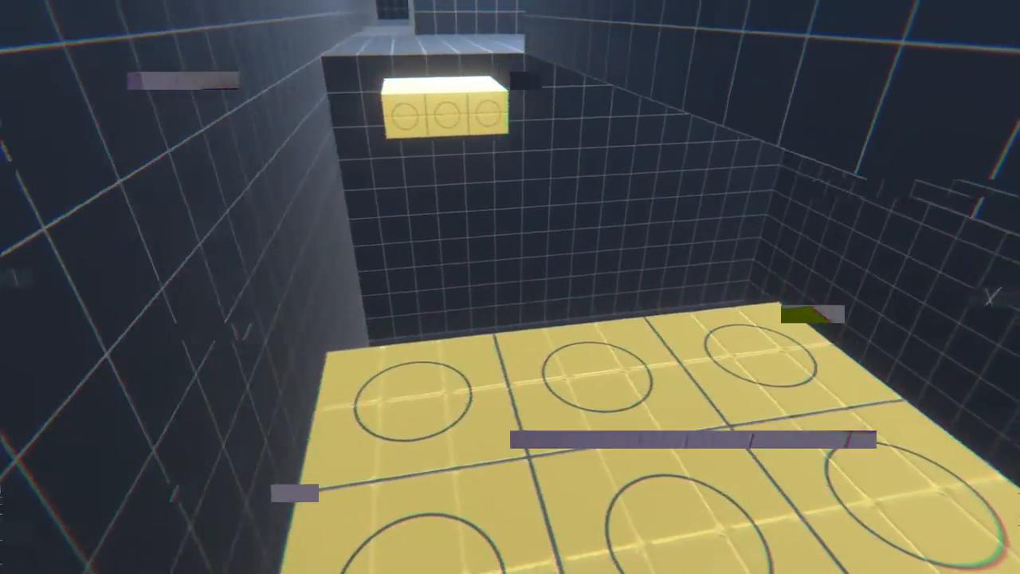
{"action": "key", "text": "Escape"}
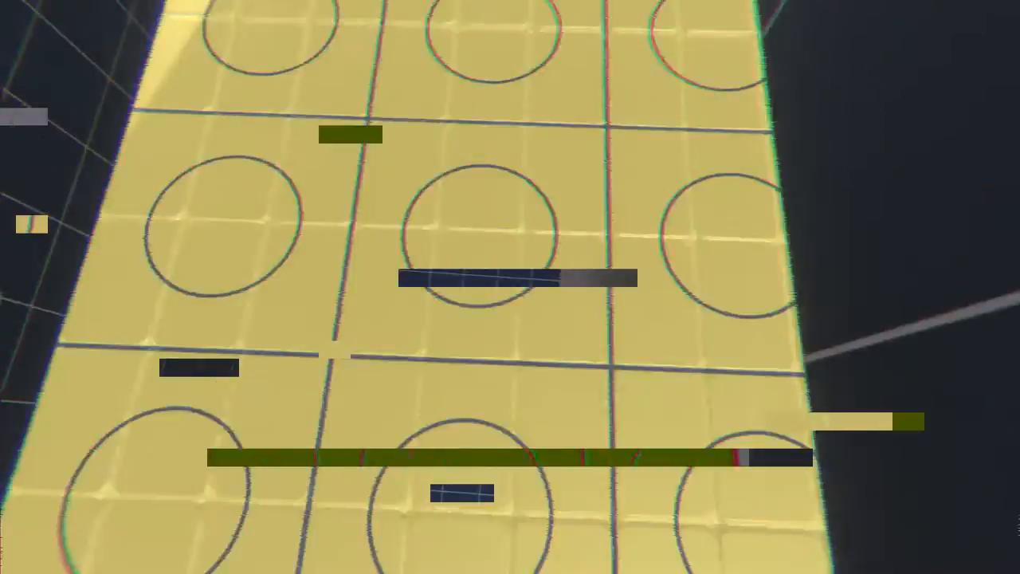
{"action": "key", "text": "Escape"}
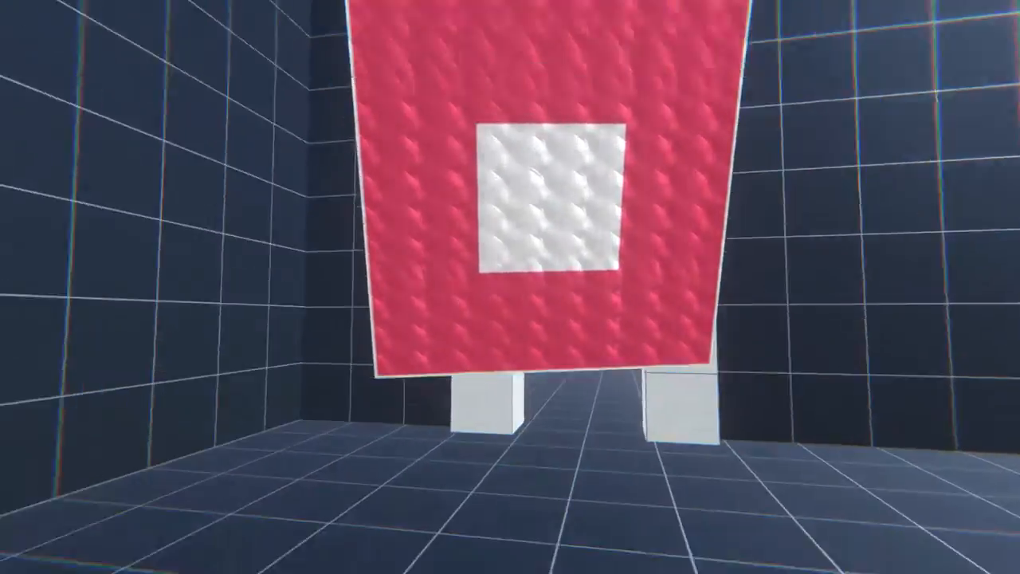
{"action": "mouse_move", "coordinate": [509, 287]}
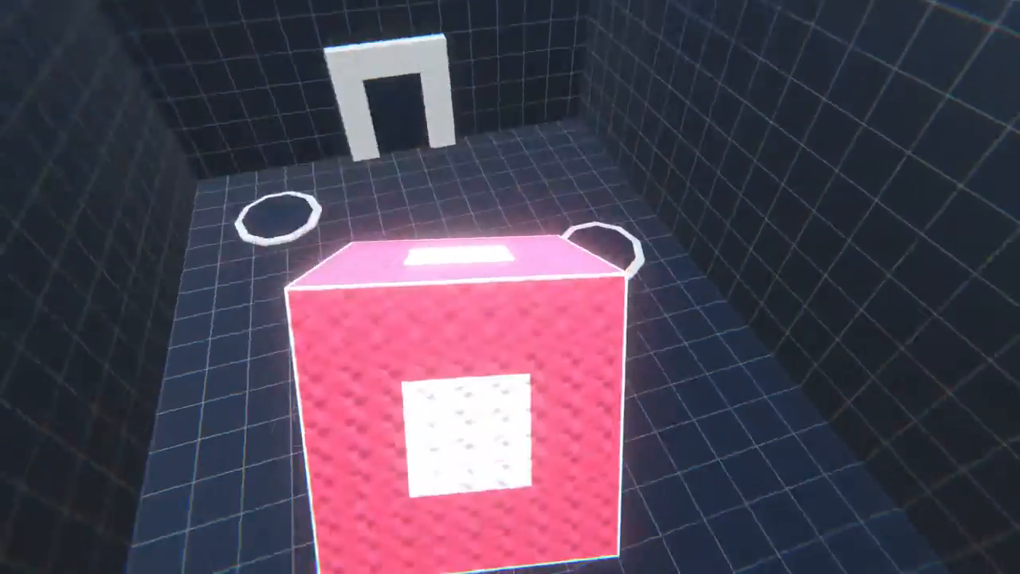
{"action": "mouse_move", "coordinate": [510, 286]}
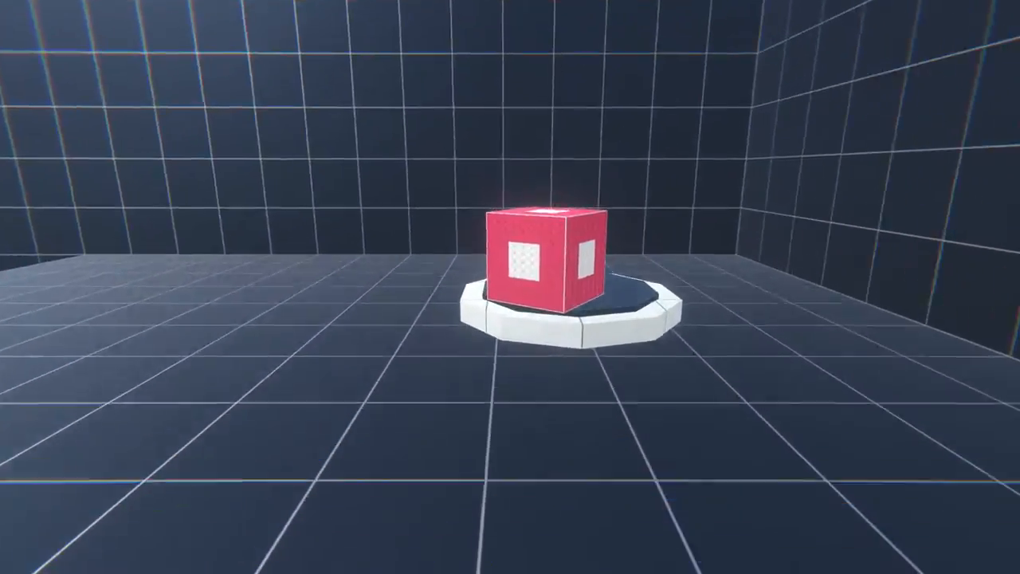
- Carry the red cube onto the circular floor pad, pausing once and resuming
{"action": "key", "text": "Escape"}
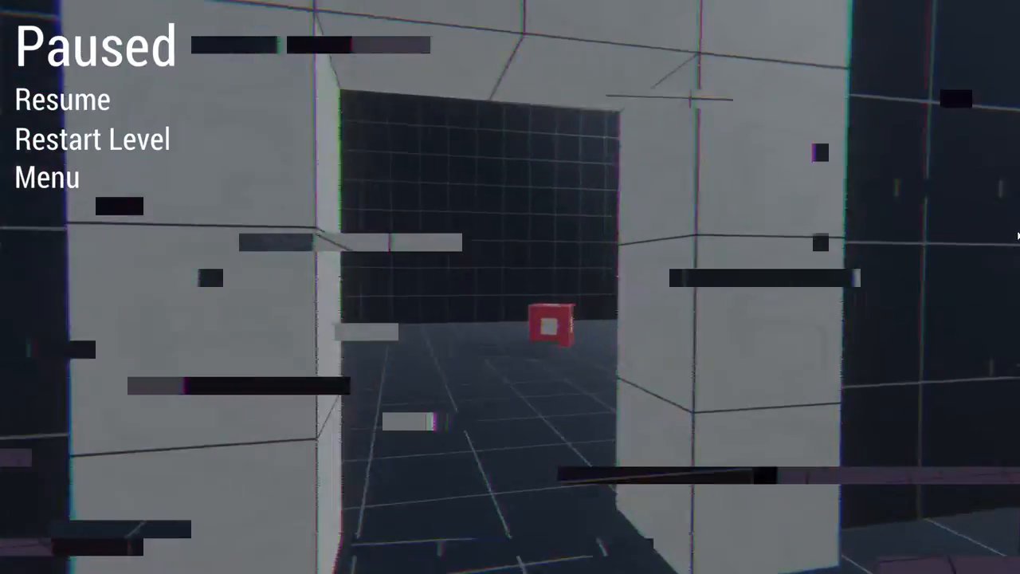
{"action": "left_click", "coordinate": [60, 98]}
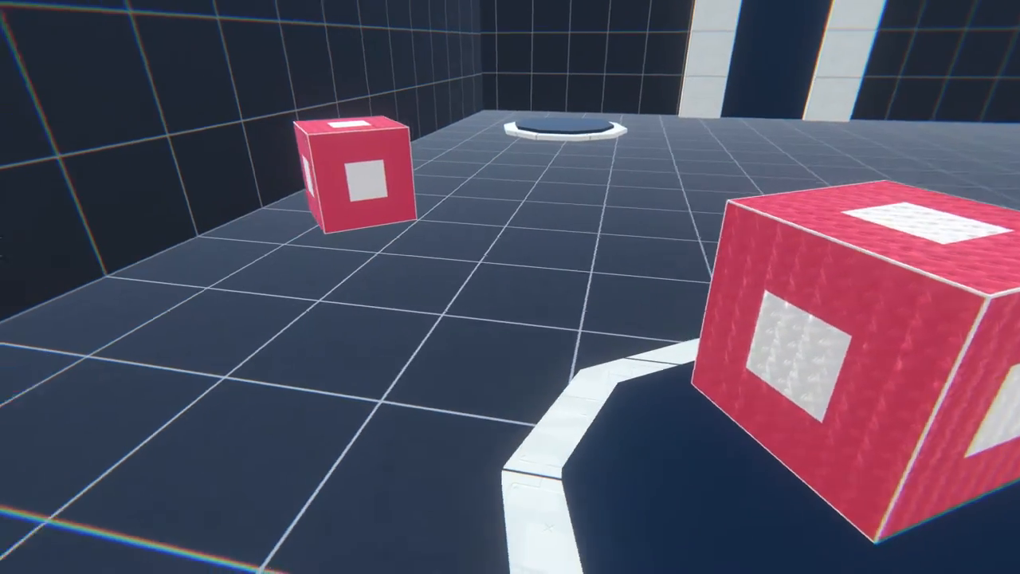
{"action": "mouse_move", "coordinate": [510, 287]}
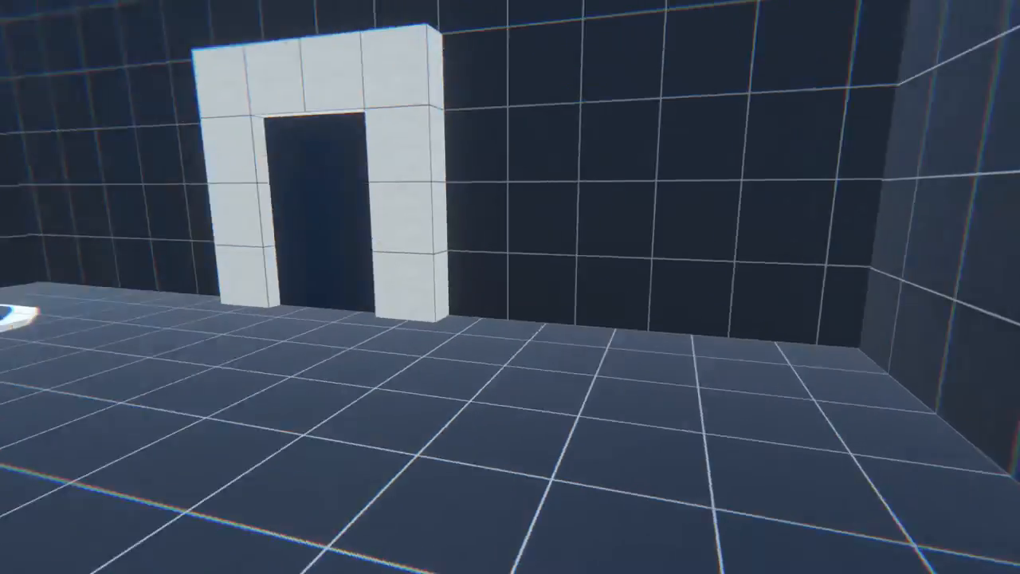
- Walk from the two red cubes through the white doorway into the END room
{"action": "key", "text": "Escape"}
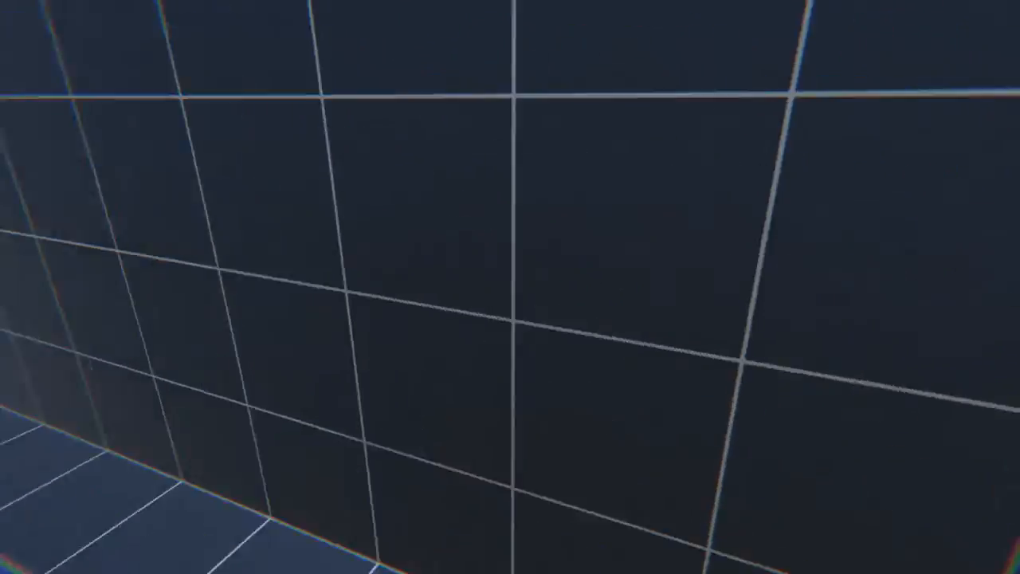
{"action": "mouse_move", "coordinate": [510, 287]}
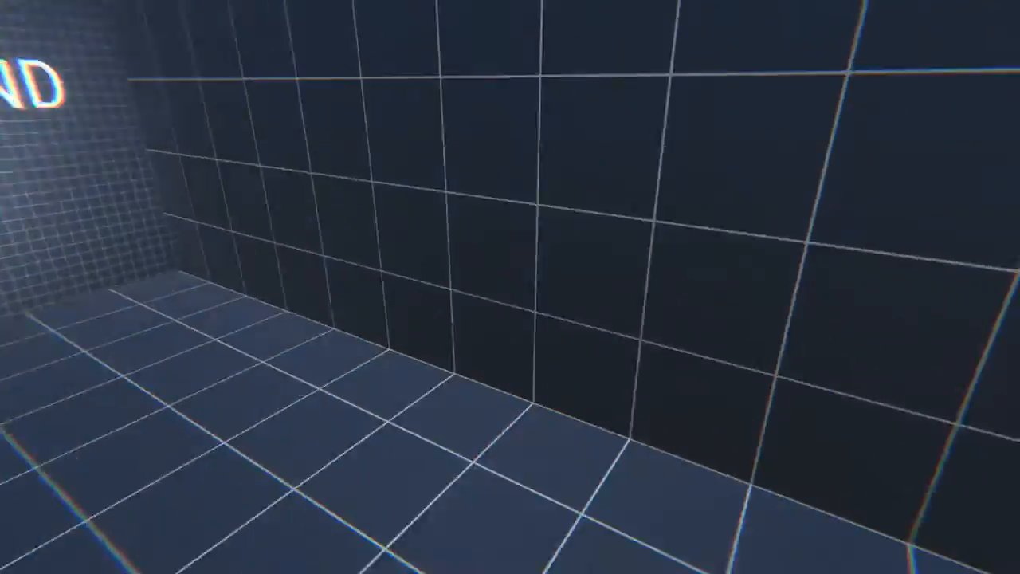